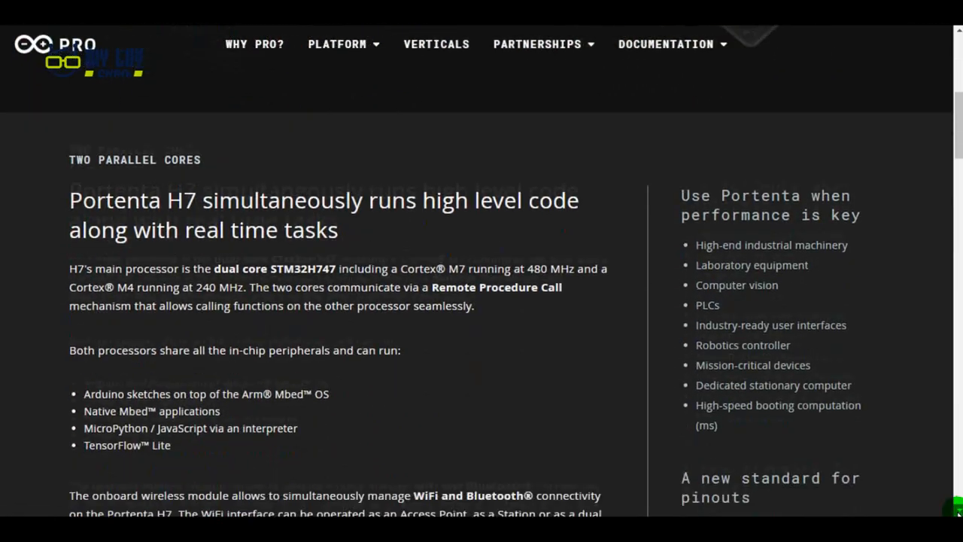
Step: Scroll the Portenta H7 product page down to its connectivity and form factor details
{"action": "scroll", "scroll_direction": "down", "scroll_amount": 3}
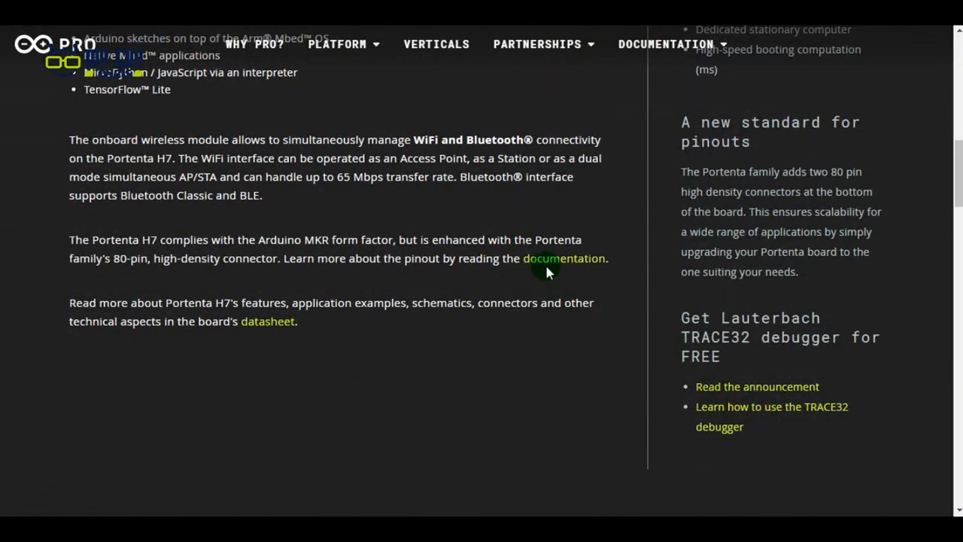
{"action": "mouse_move", "coordinate": [575, 274]}
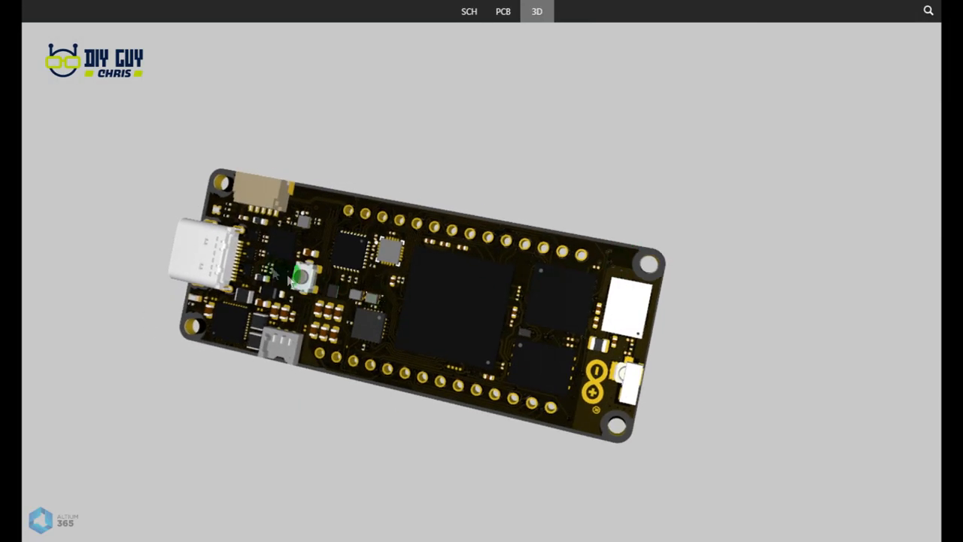
Step: Inspect processor U1 on the 3D board, then compare it across the SCH and PCB views
{"action": "left_click", "coordinate": [448, 304]}
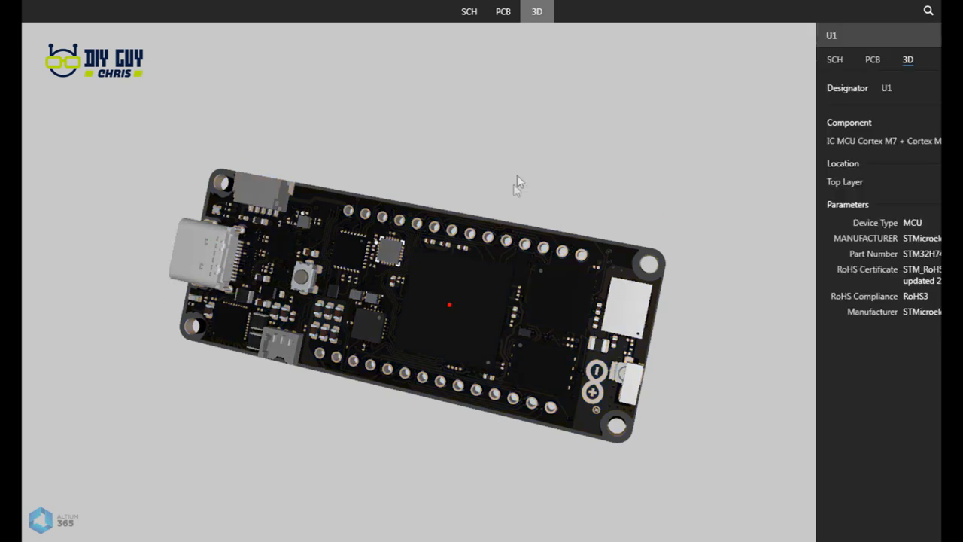
{"action": "left_click", "coordinate": [469, 12]}
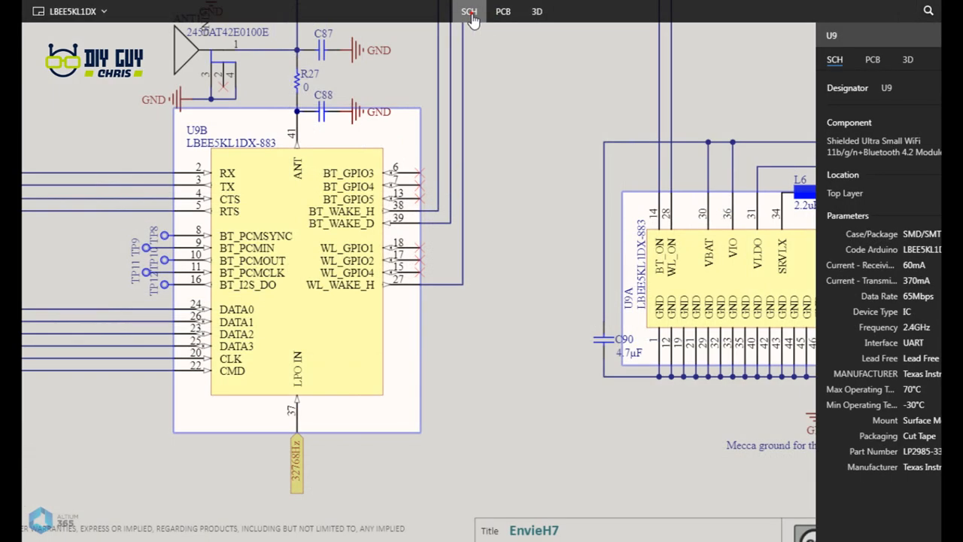
{"action": "left_click", "coordinate": [535, 12]}
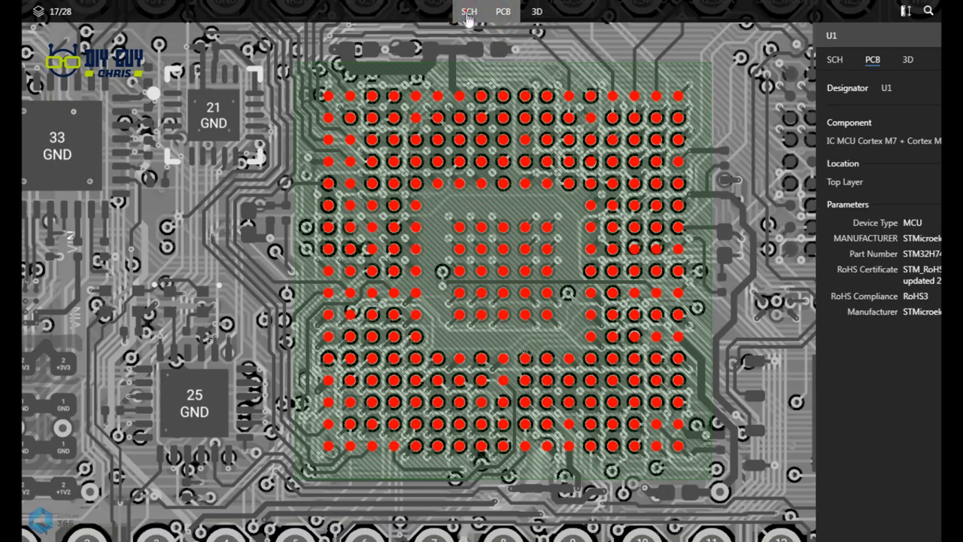
{"action": "left_click", "coordinate": [469, 12]}
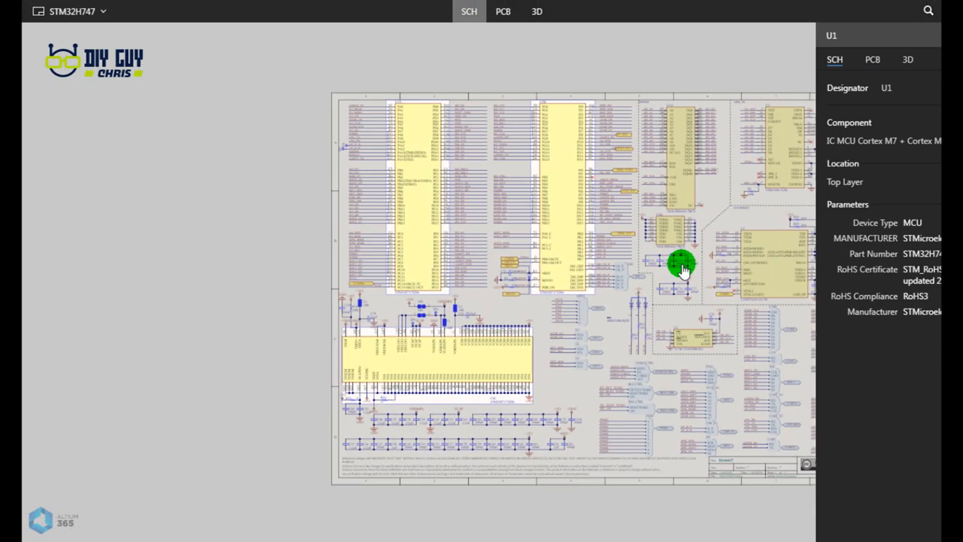
{"action": "left_click", "coordinate": [536, 12]}
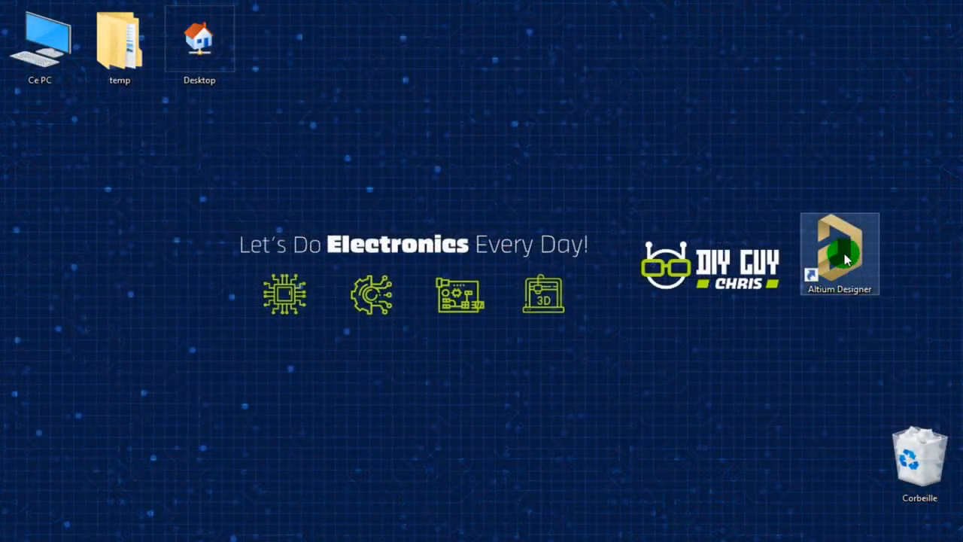
Step: Start Altium Designer and create an empty PCB project named 'Arduino Portenta expansion'
{"action": "double_click", "coordinate": [840, 254]}
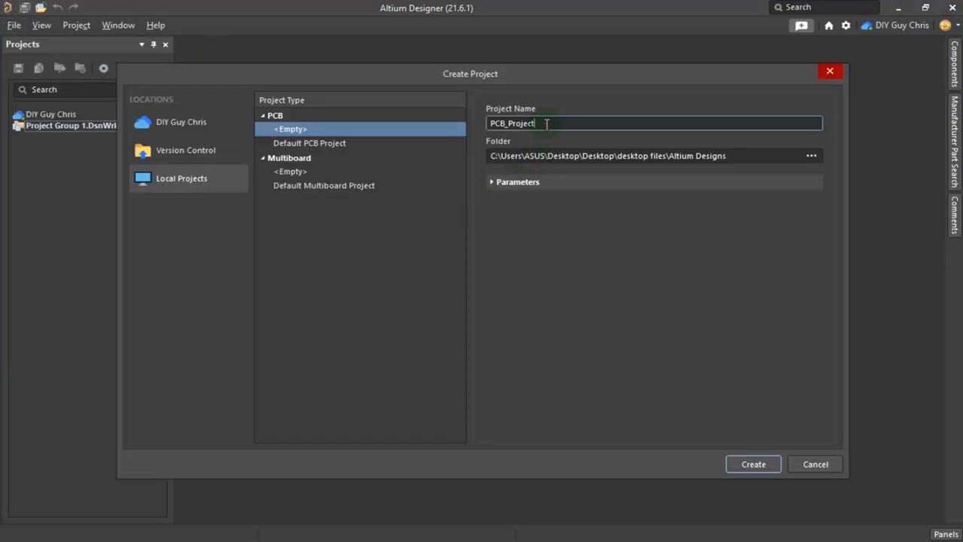
{"action": "type", "text": "Arduino Portenta expansion"}
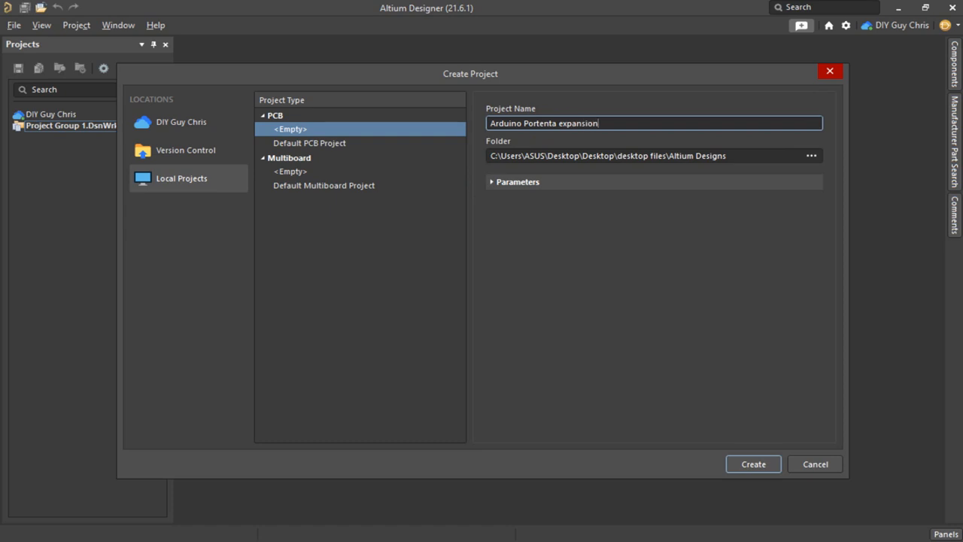
{"action": "left_click", "coordinate": [753, 463]}
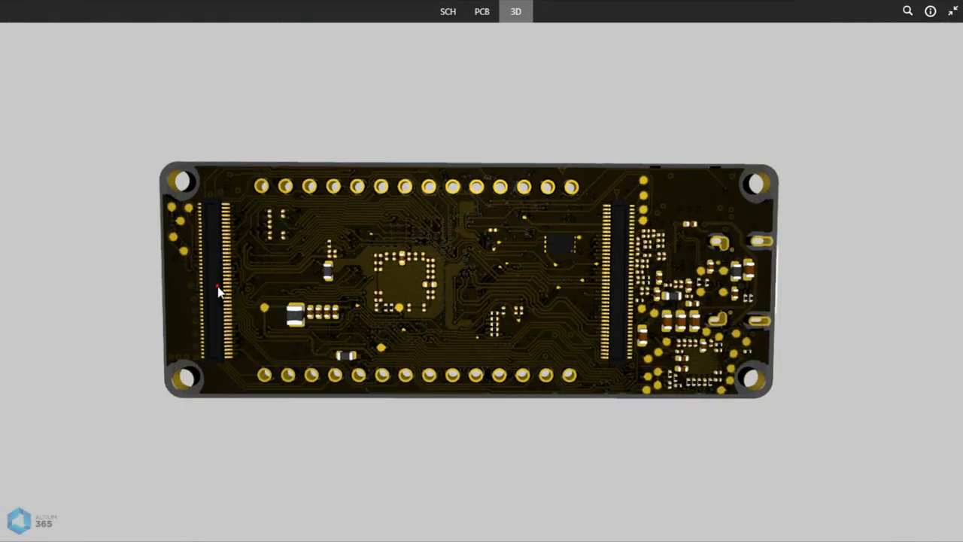
Step: View the Portenta board's underside with its two high-density connectors in 3D
{"action": "left_click", "coordinate": [218, 288]}
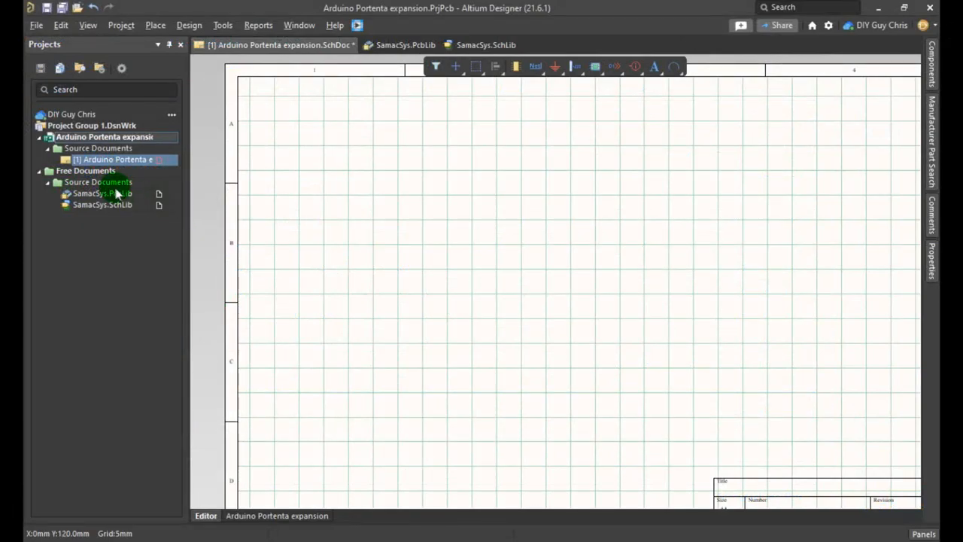
Step: Open the project's SchDoc and show the yellow chip LED's properties beside the 80-pin connector
{"action": "double_click", "coordinate": [102, 205]}
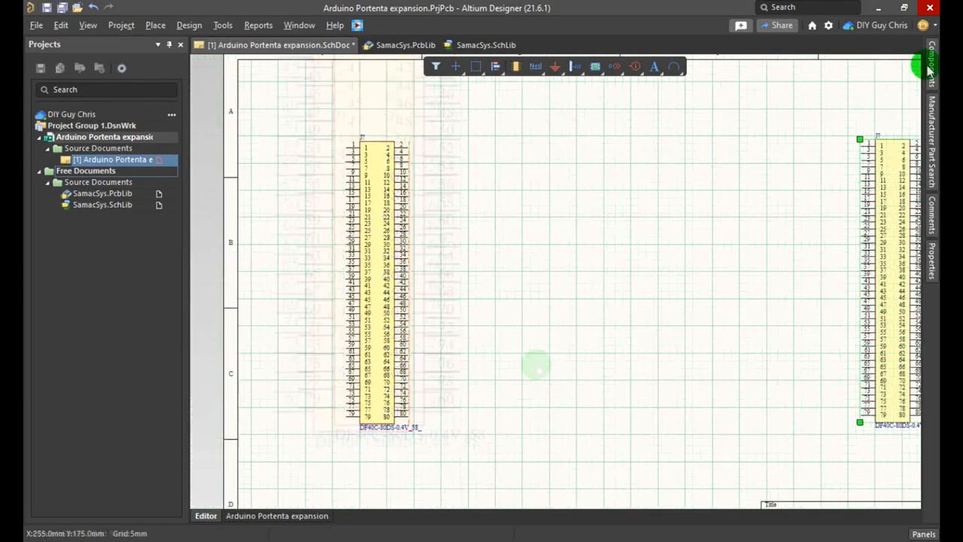
{"action": "left_click", "coordinate": [602, 173]}
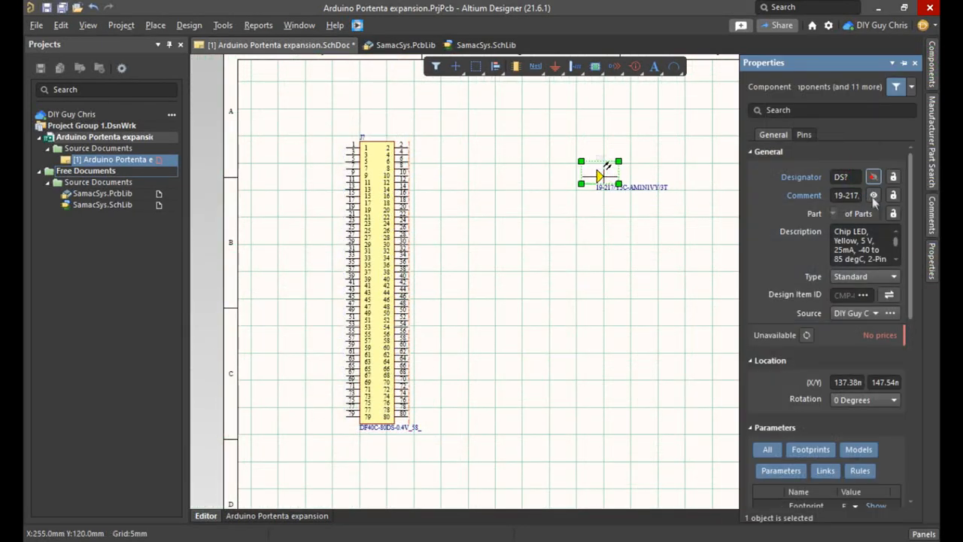